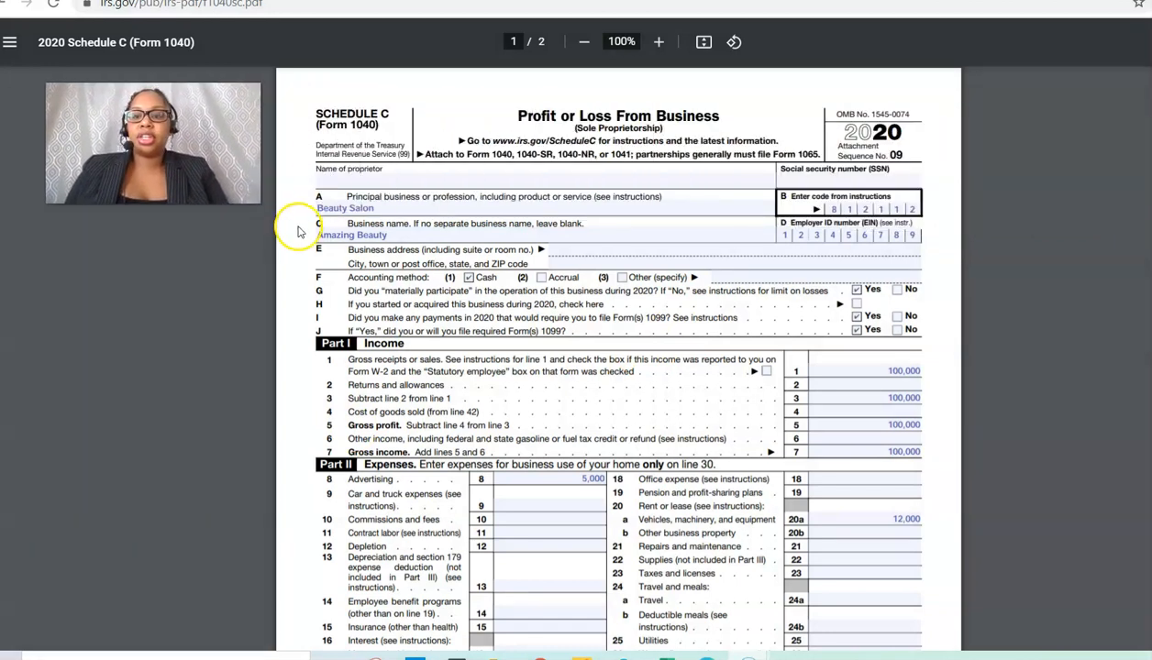
{"action": "mouse_move", "coordinate": [506, 214]}
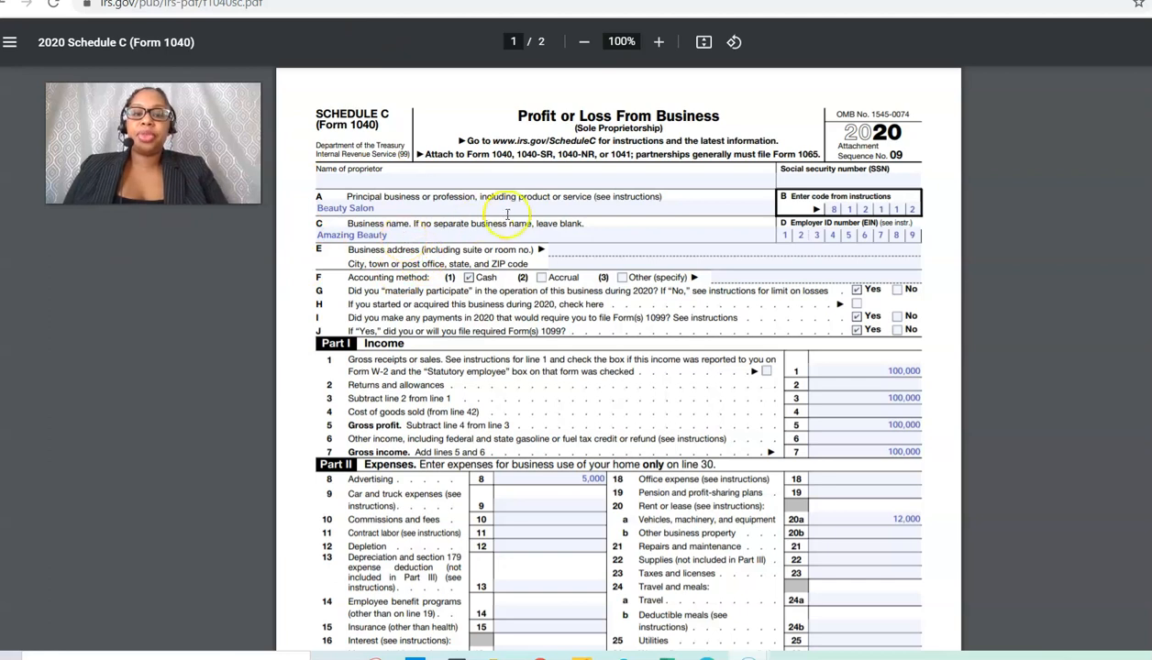
{"action": "mouse_move", "coordinate": [383, 217]}
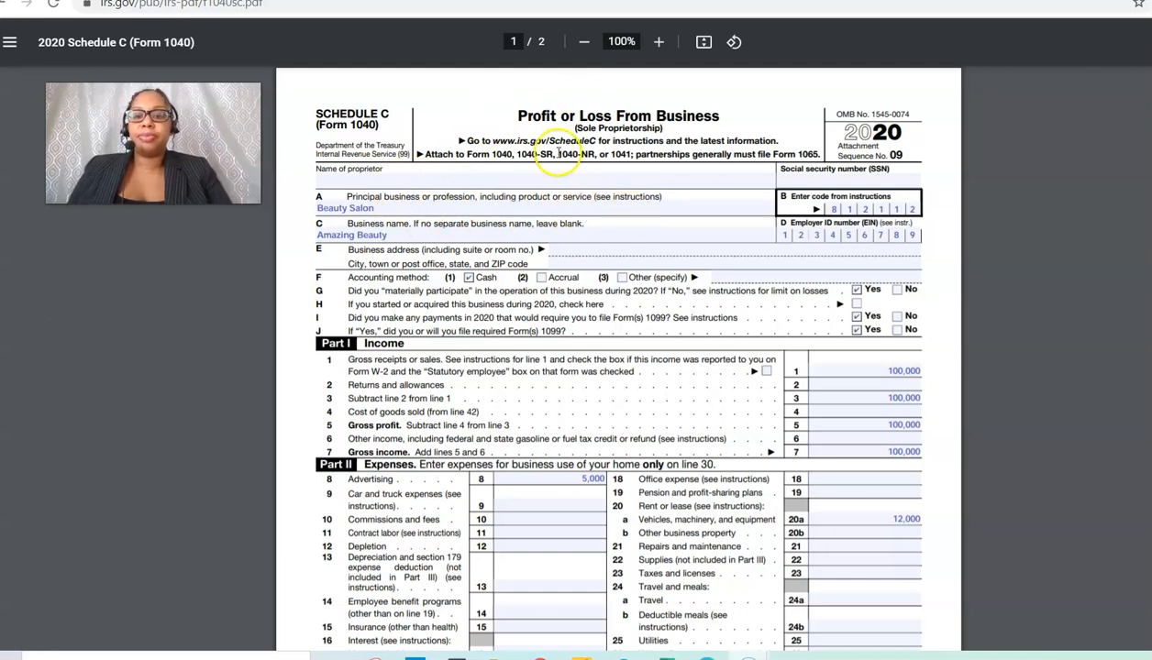
{"action": "mouse_move", "coordinate": [886, 147]}
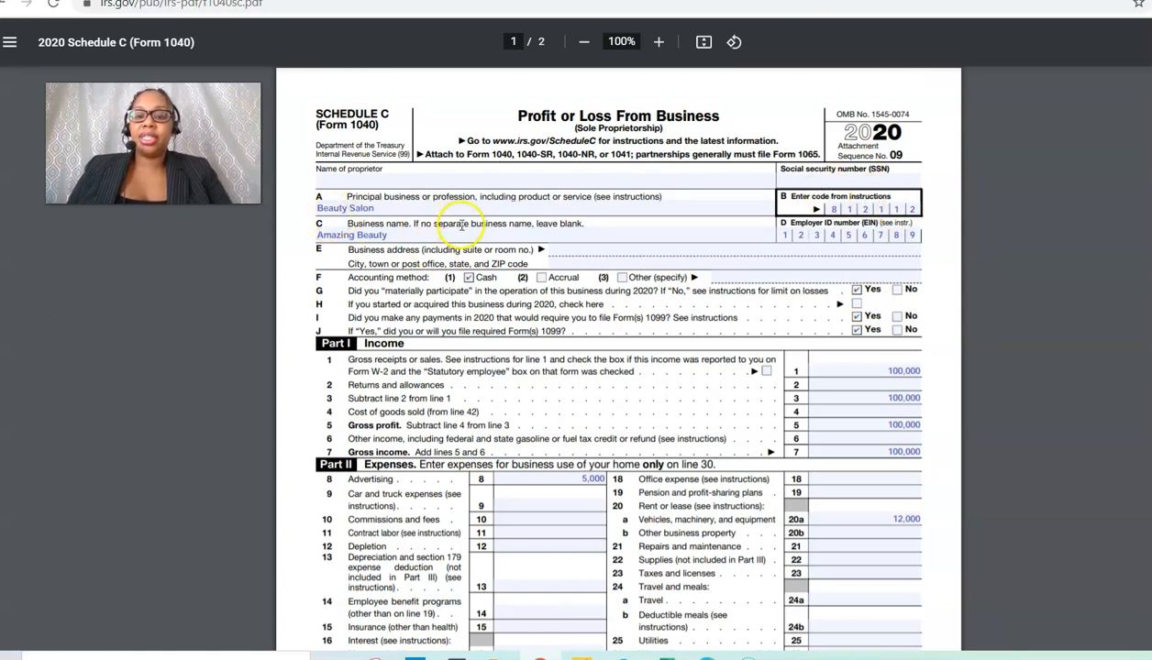
{"action": "mouse_move", "coordinate": [940, 225]}
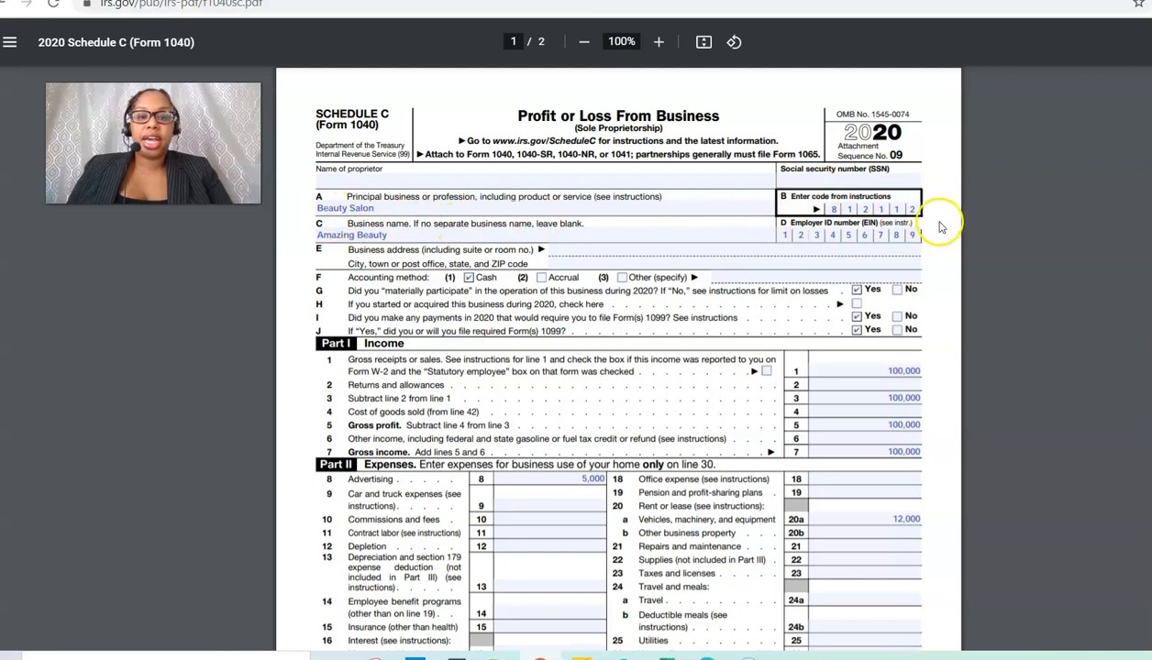
{"action": "mouse_move", "coordinate": [882, 235]}
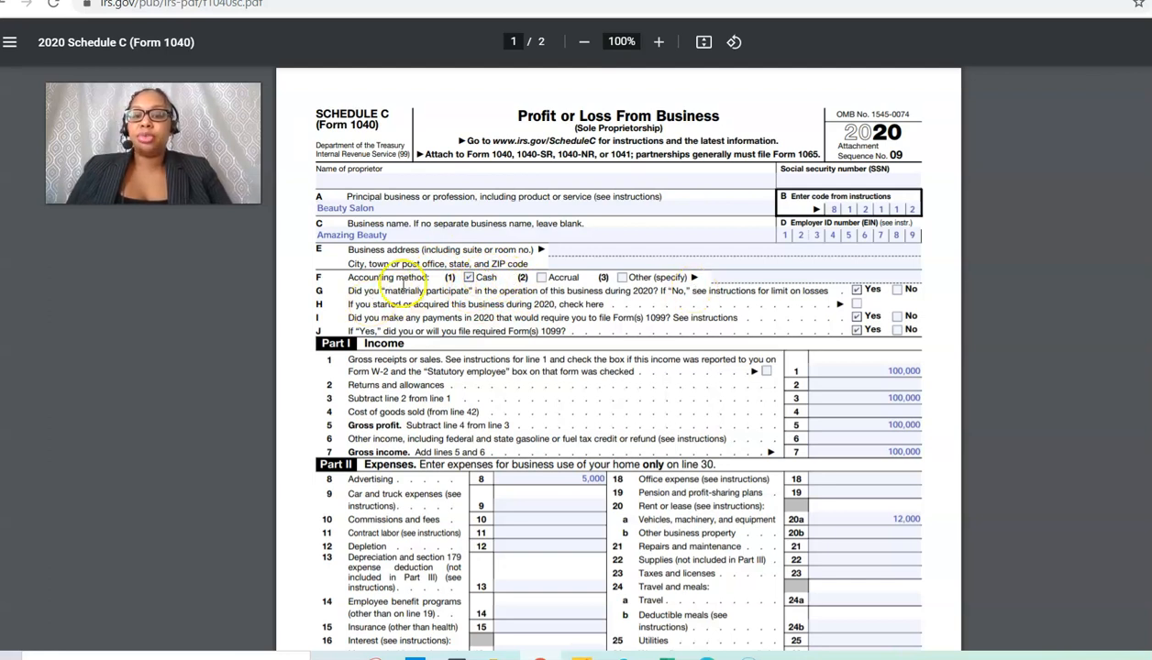
{"action": "mouse_move", "coordinate": [695, 290]}
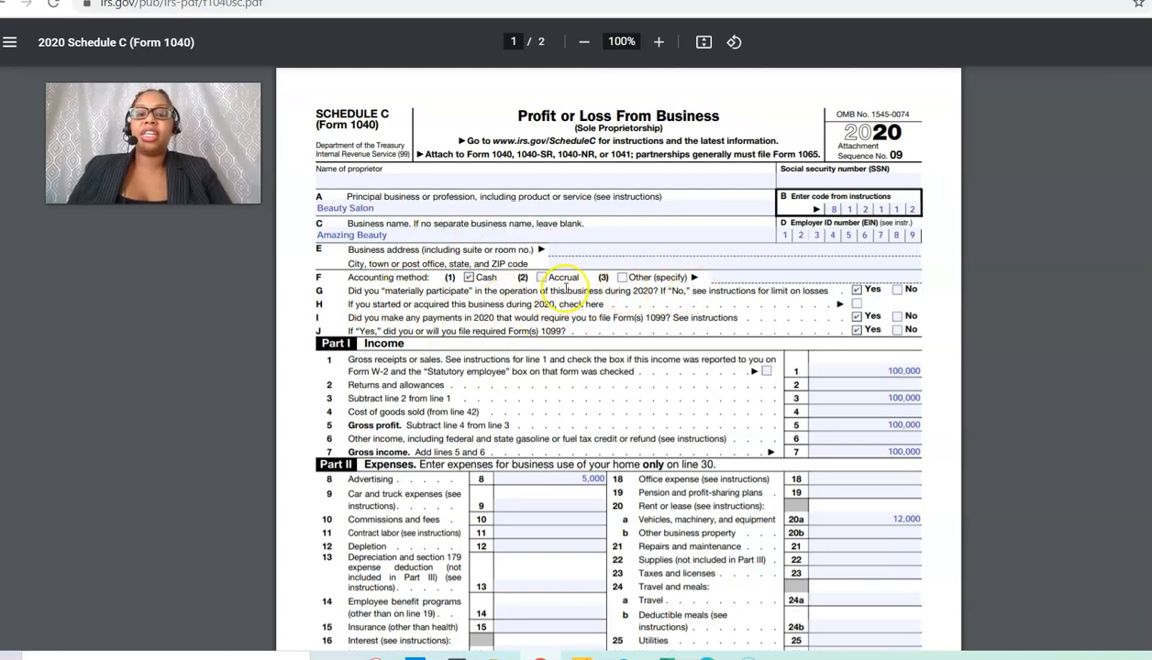
{"action": "mouse_move", "coordinate": [711, 310]}
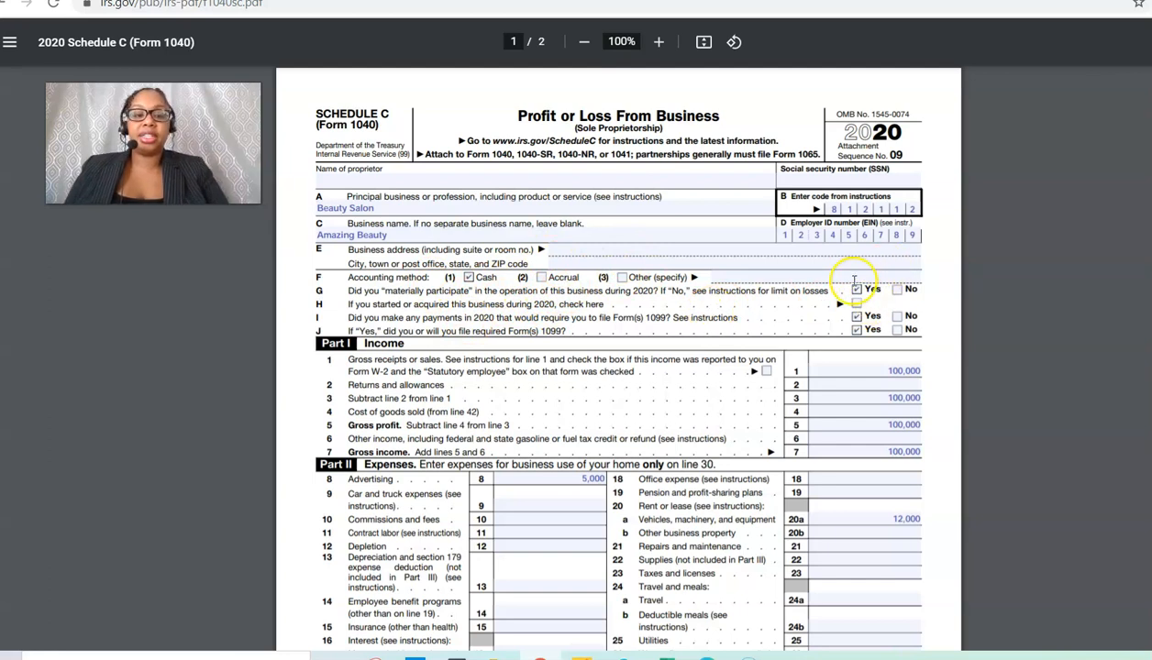
{"action": "mouse_move", "coordinate": [857, 293]}
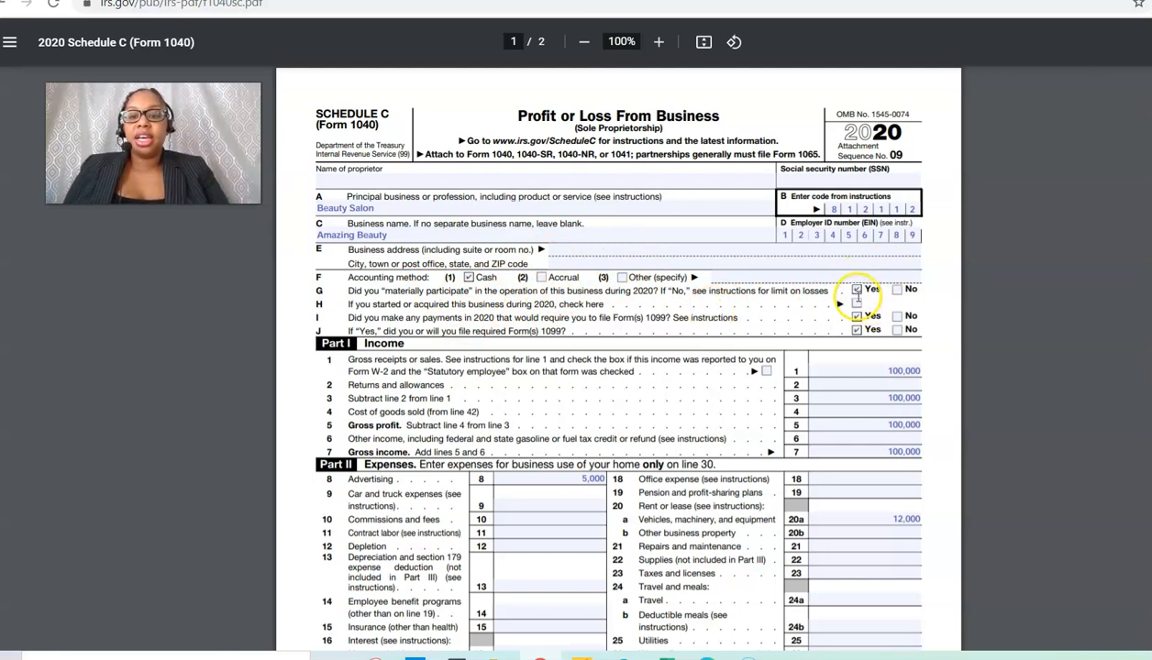
{"action": "mouse_move", "coordinate": [555, 319]}
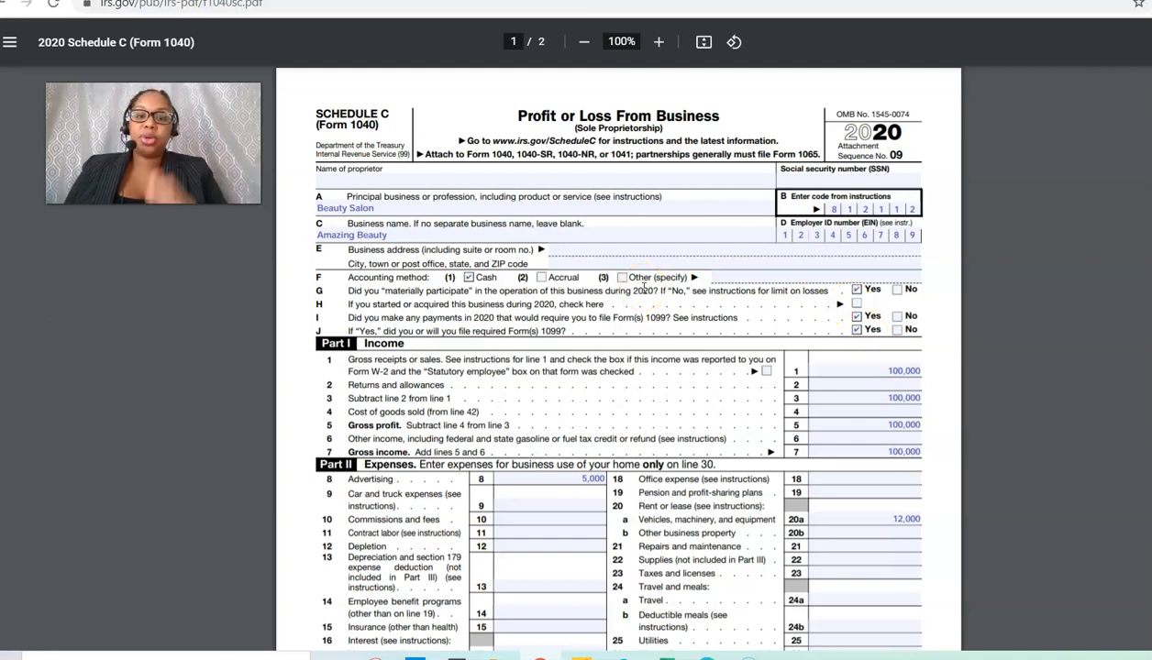
{"action": "mouse_move", "coordinate": [674, 322]}
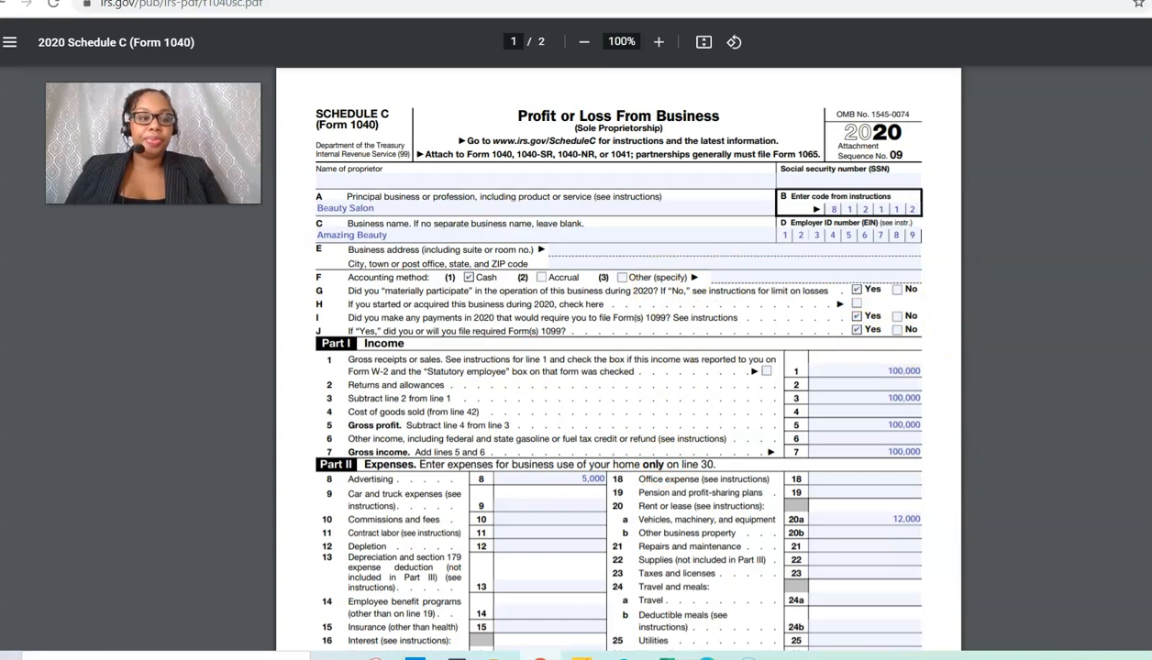
{"action": "scroll", "scroll_direction": "down", "scroll_amount": 3}
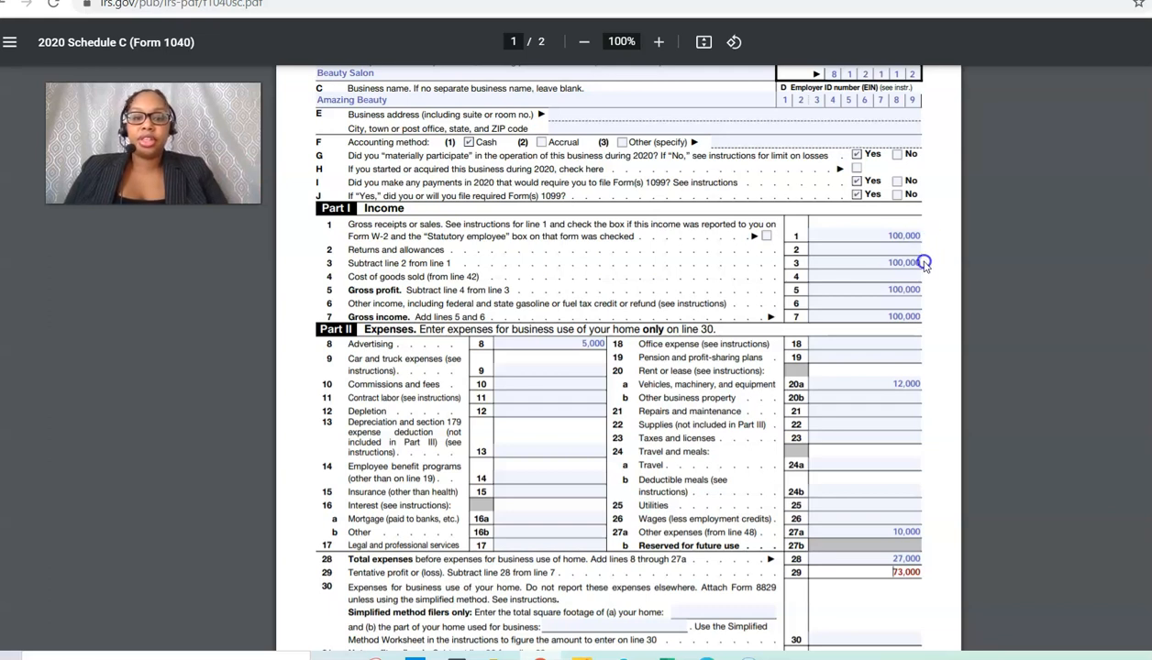
{"action": "mouse_move", "coordinate": [926, 276]}
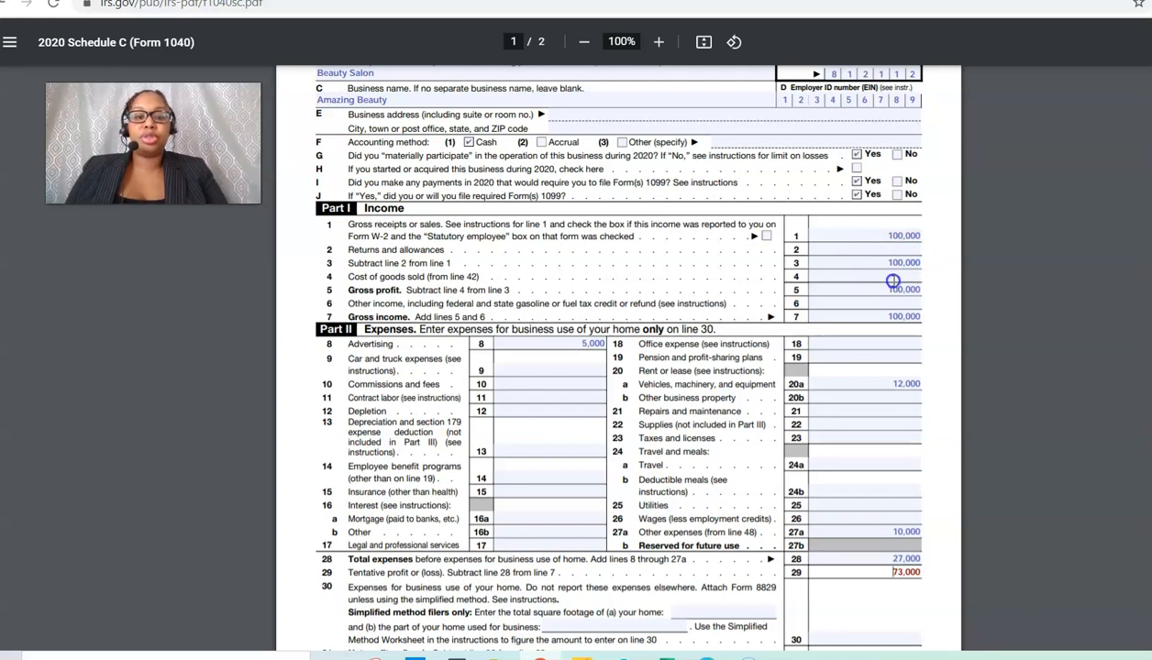
{"action": "mouse_move", "coordinate": [865, 249]}
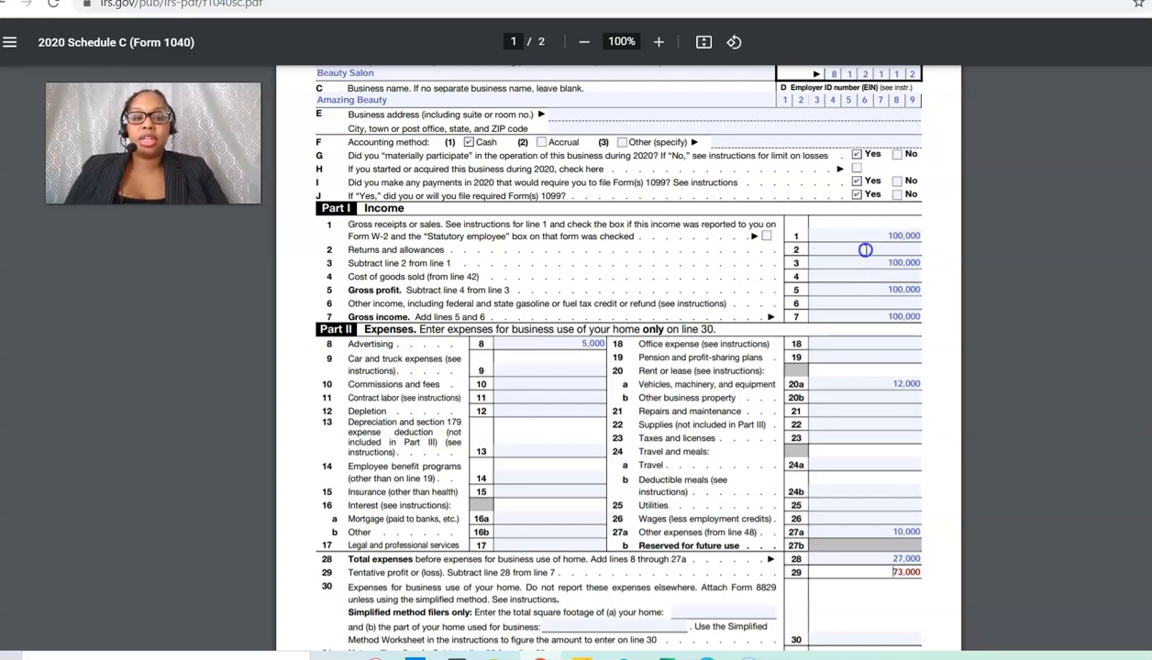
{"action": "mouse_move", "coordinate": [879, 238]}
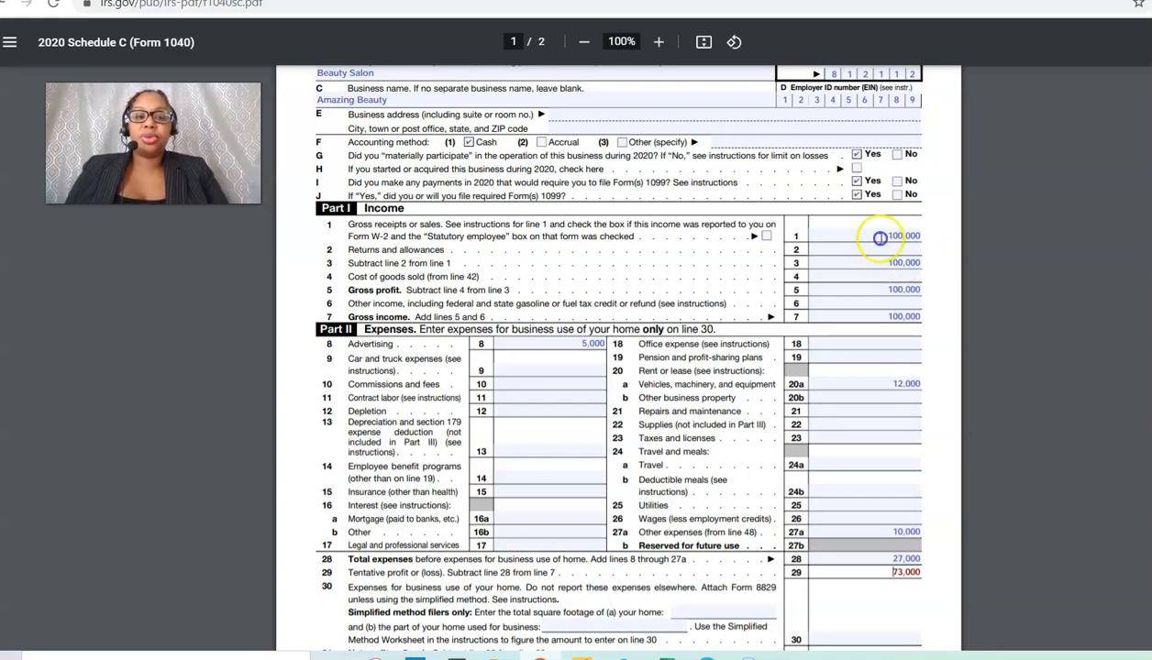
{"action": "mouse_move", "coordinate": [908, 282]}
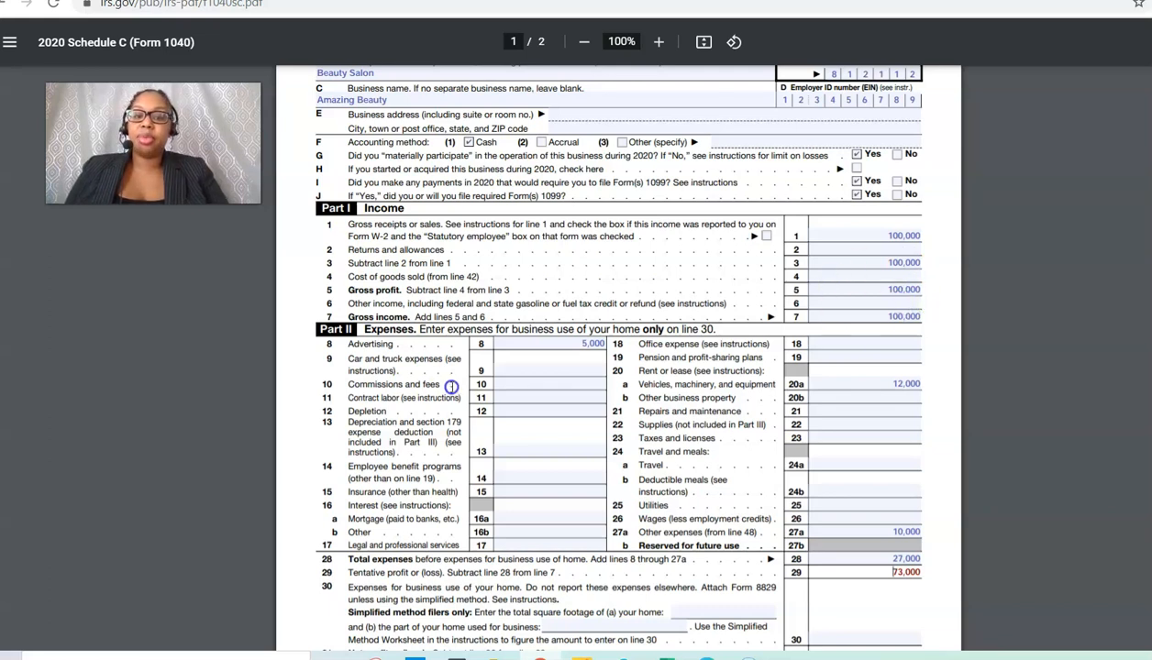
{"action": "mouse_move", "coordinate": [389, 295]}
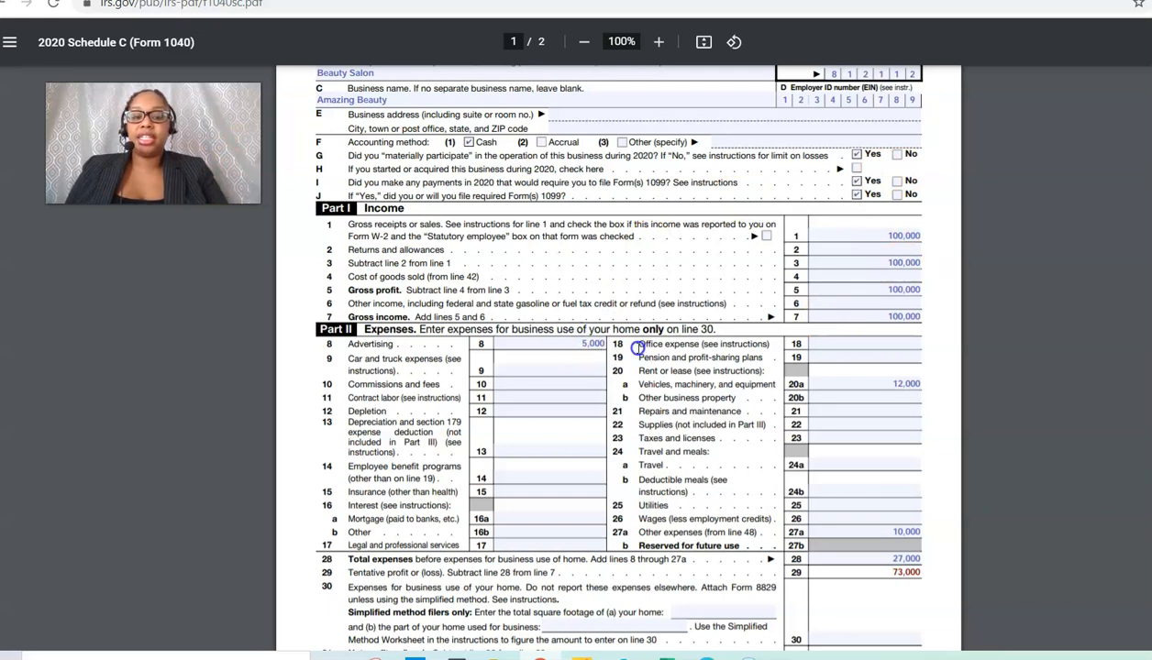
{"action": "mouse_move", "coordinate": [861, 428]}
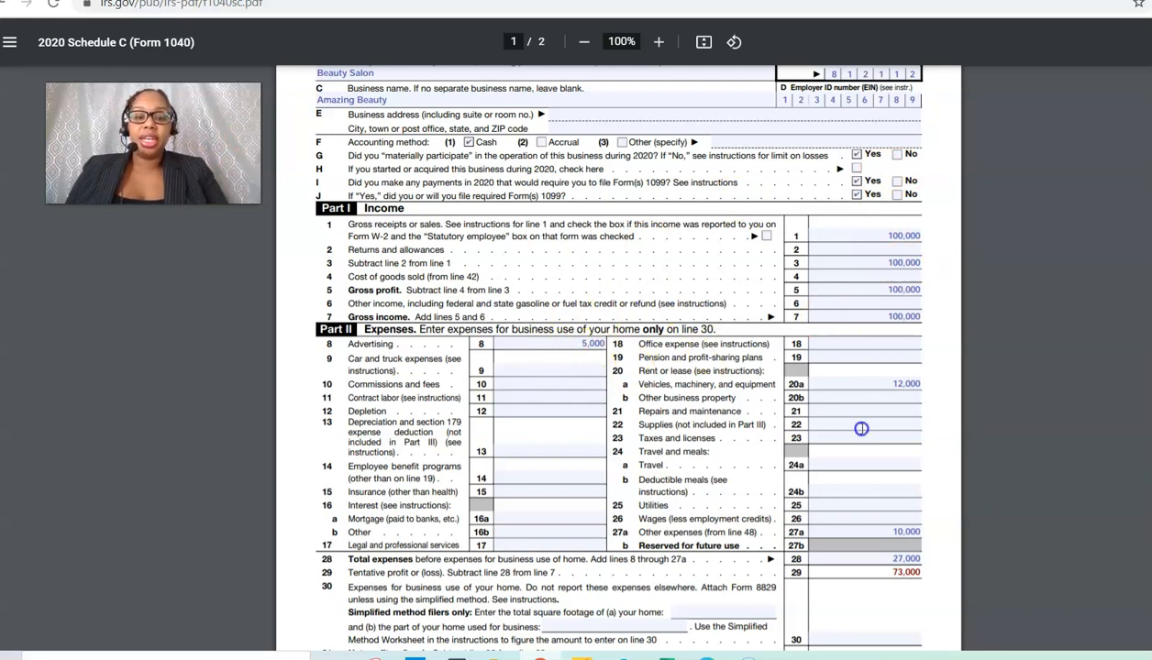
{"action": "mouse_move", "coordinate": [901, 398]}
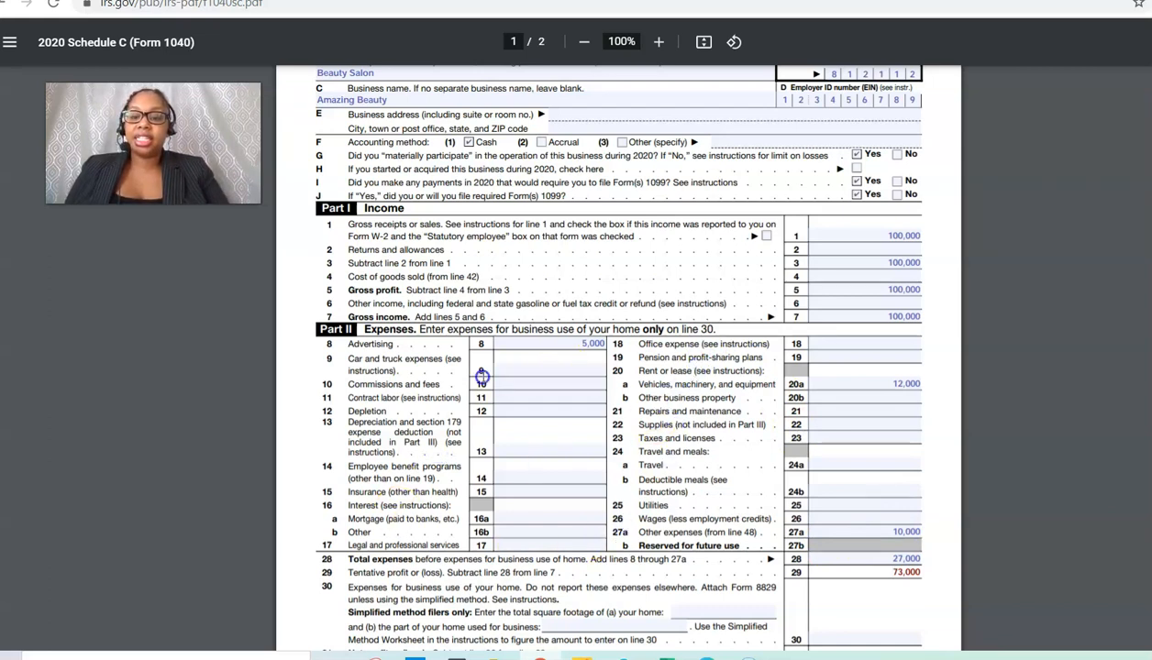
{"action": "mouse_move", "coordinate": [651, 402]}
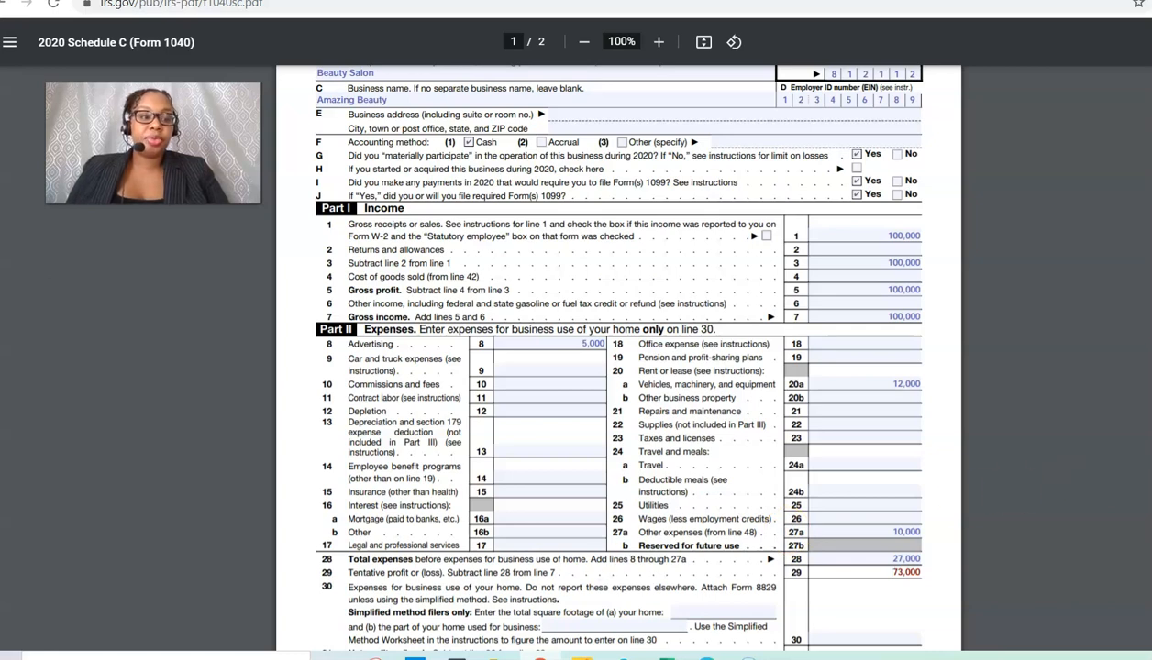
{"action": "scroll", "scroll_direction": "down", "scroll_amount": 3}
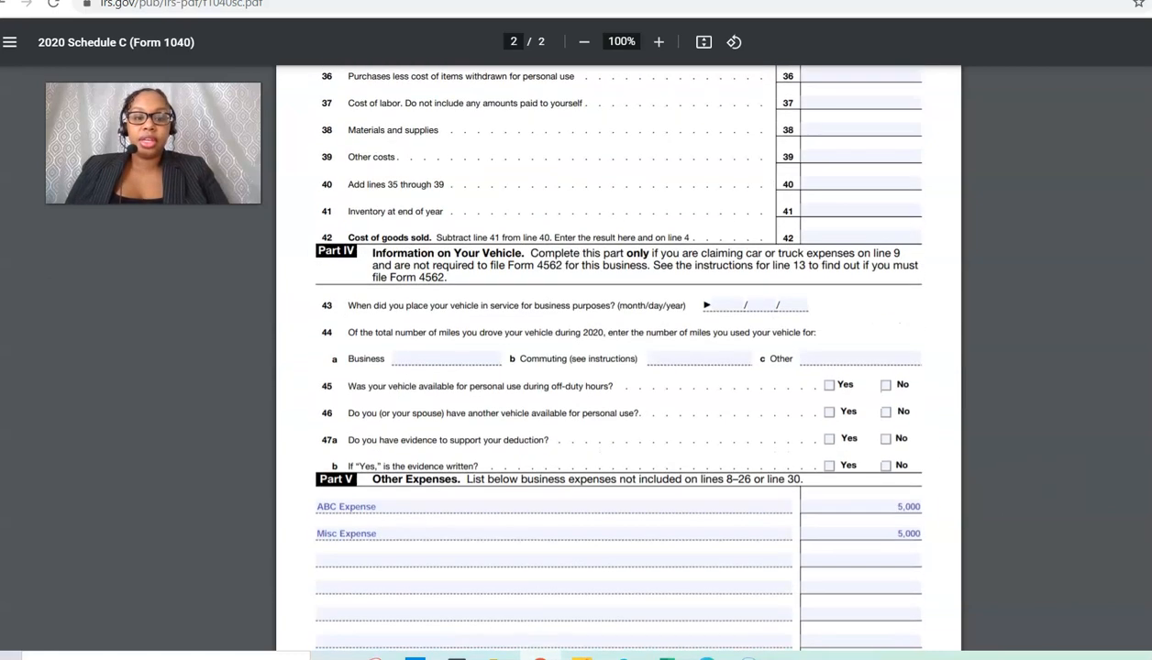
{"action": "scroll", "scroll_direction": "down", "scroll_amount": 3}
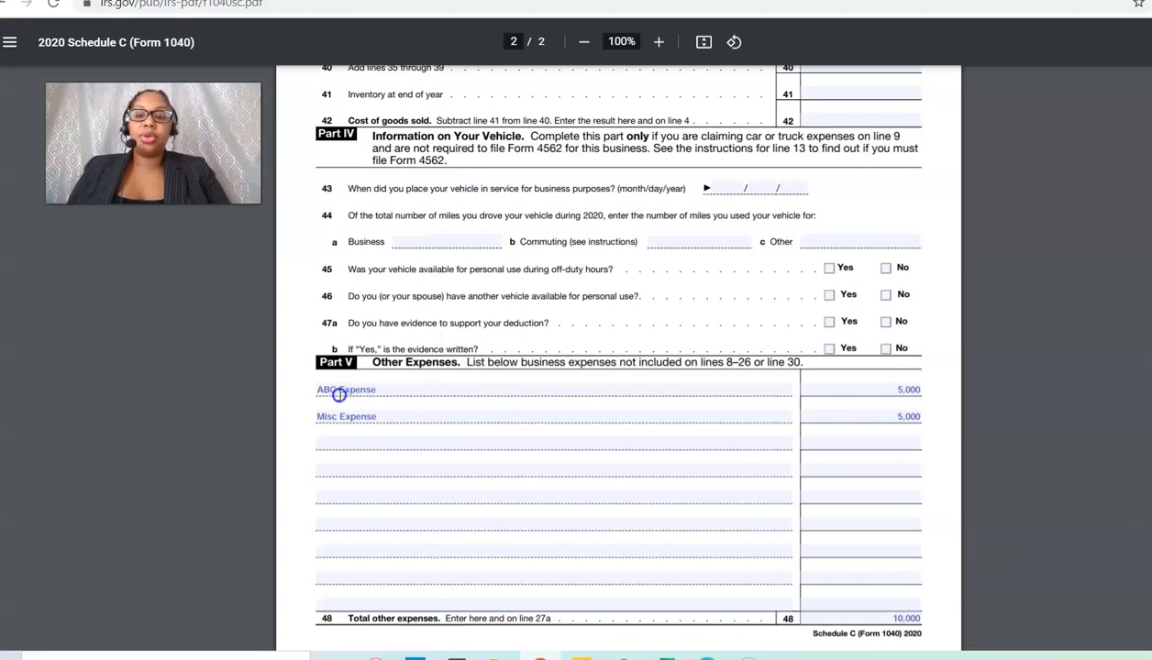
{"action": "mouse_move", "coordinate": [924, 384]}
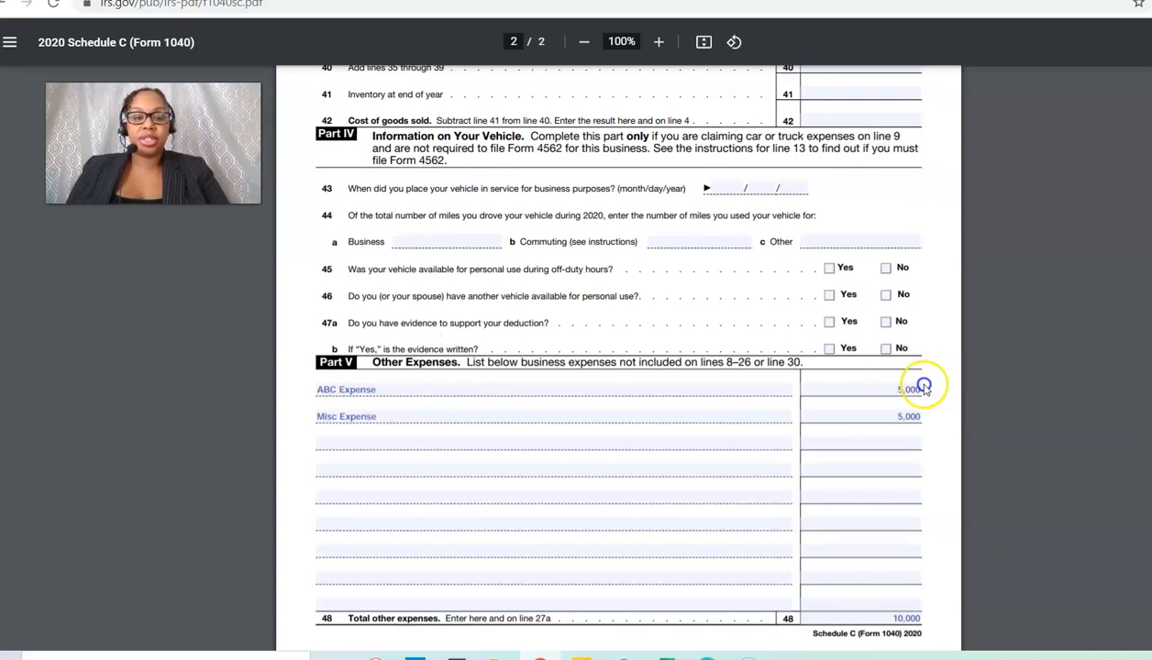
{"action": "mouse_move", "coordinate": [869, 602]}
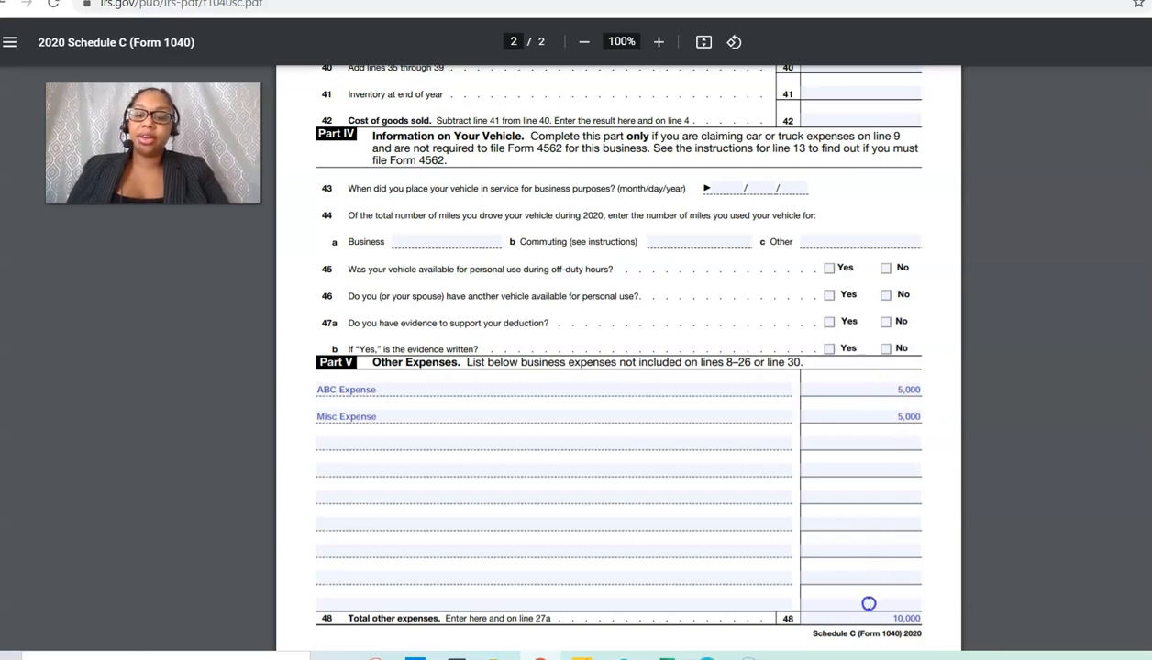
{"action": "mouse_move", "coordinate": [940, 630]}
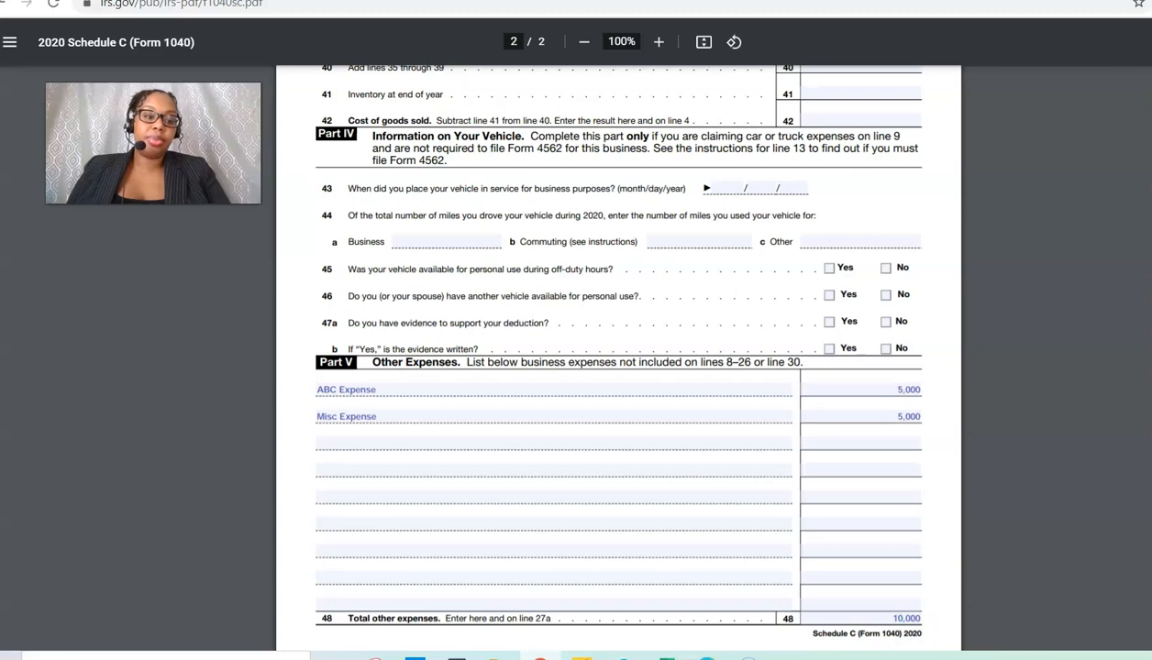
{"action": "scroll", "scroll_direction": "up", "scroll_amount": 3}
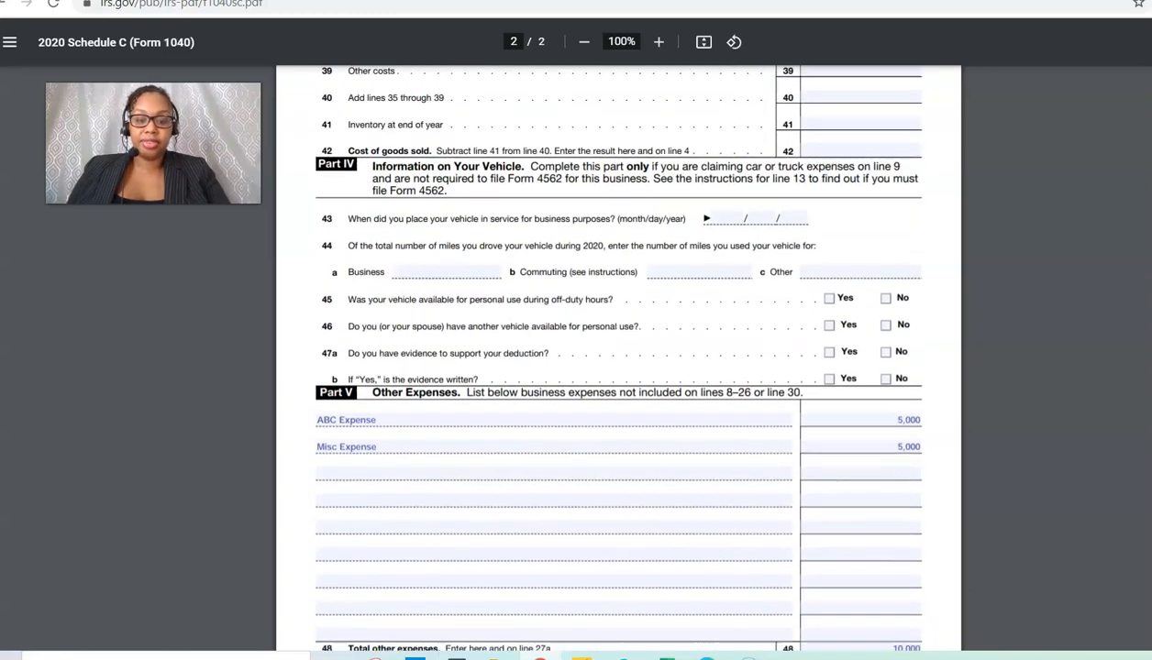
{"action": "scroll", "scroll_direction": "down", "scroll_amount": 3}
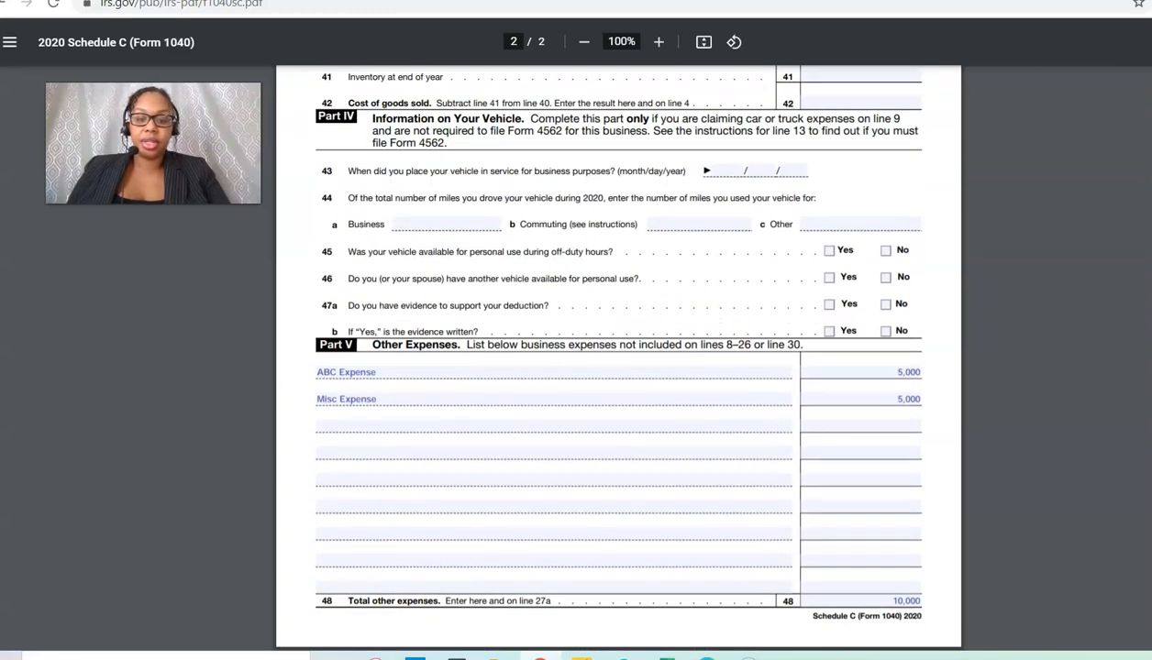
{"action": "scroll", "scroll_direction": "up", "scroll_amount": 3}
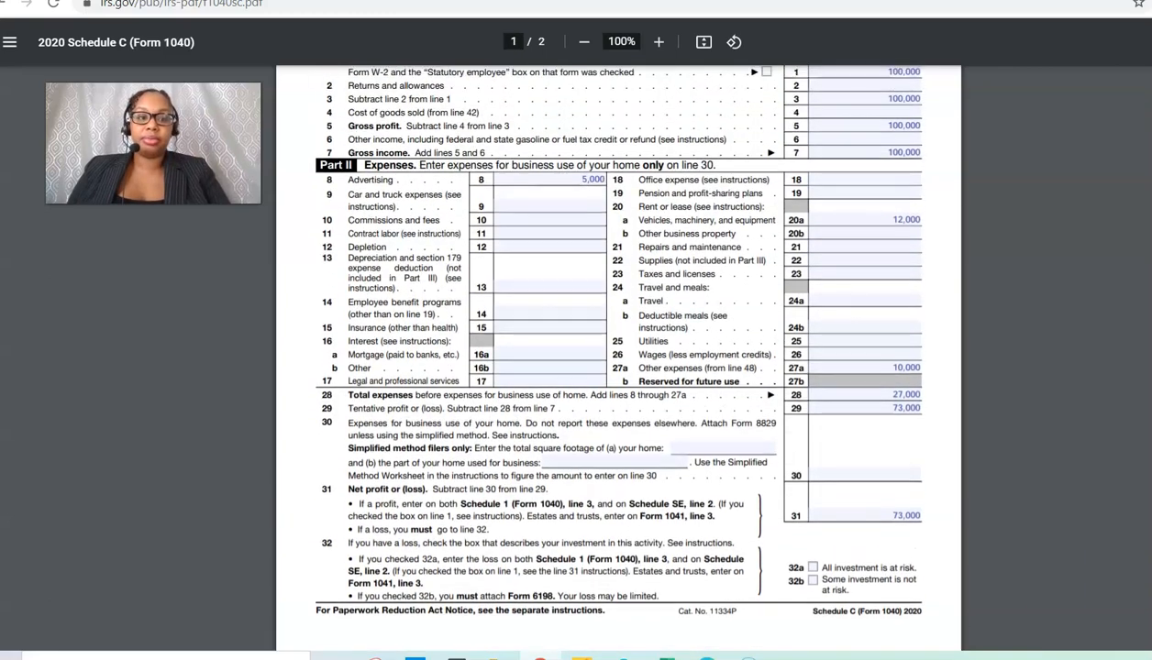
{"action": "scroll", "scroll_direction": "up", "scroll_amount": 3}
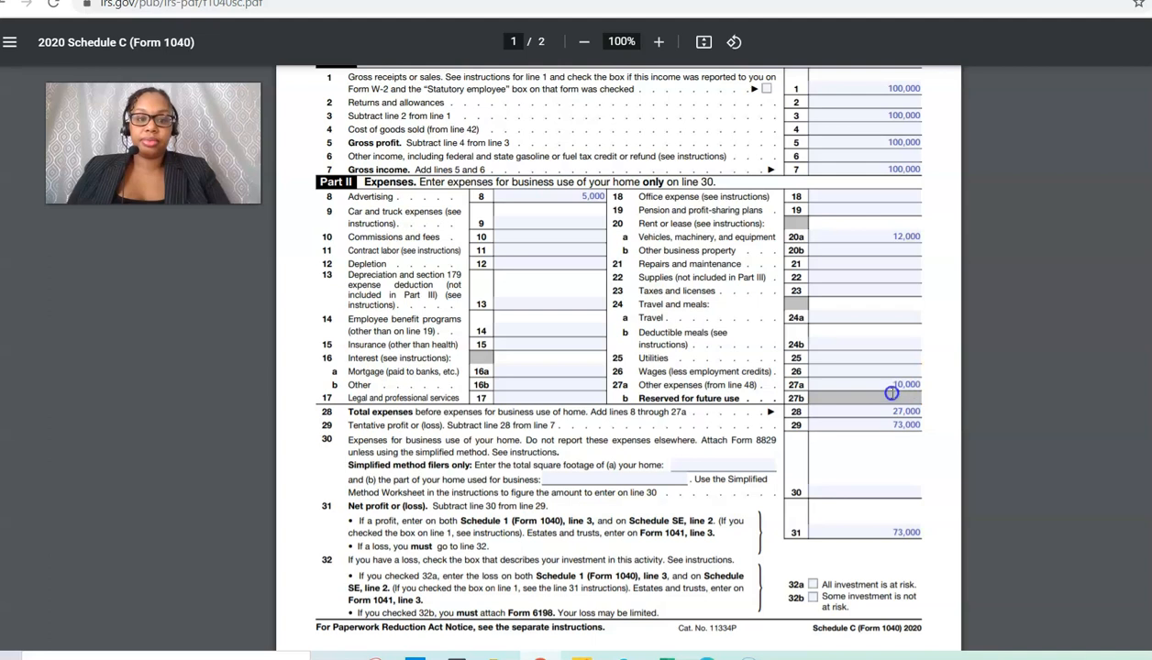
{"action": "mouse_move", "coordinate": [880, 378]}
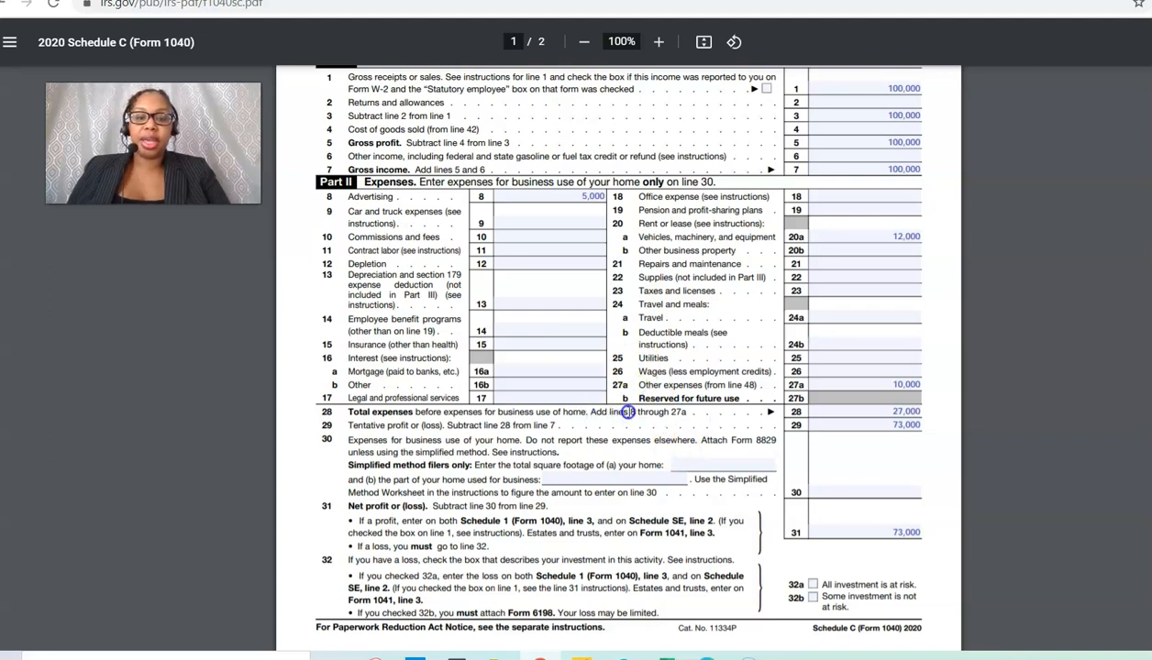
{"action": "mouse_move", "coordinate": [683, 417]}
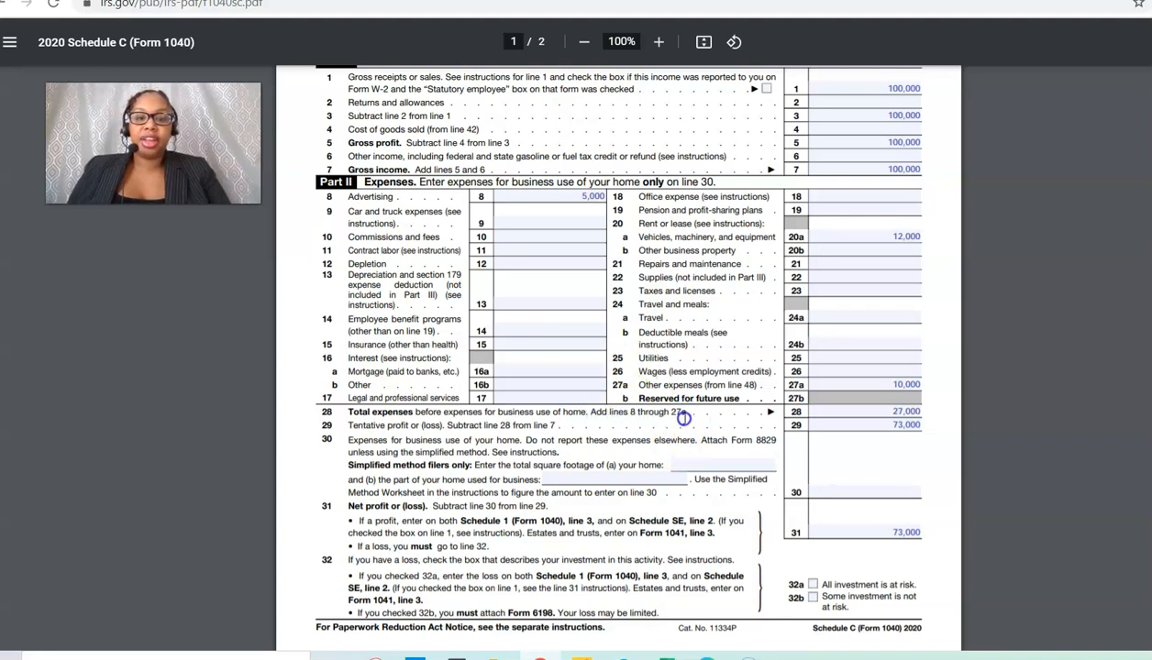
{"action": "mouse_move", "coordinate": [708, 365]}
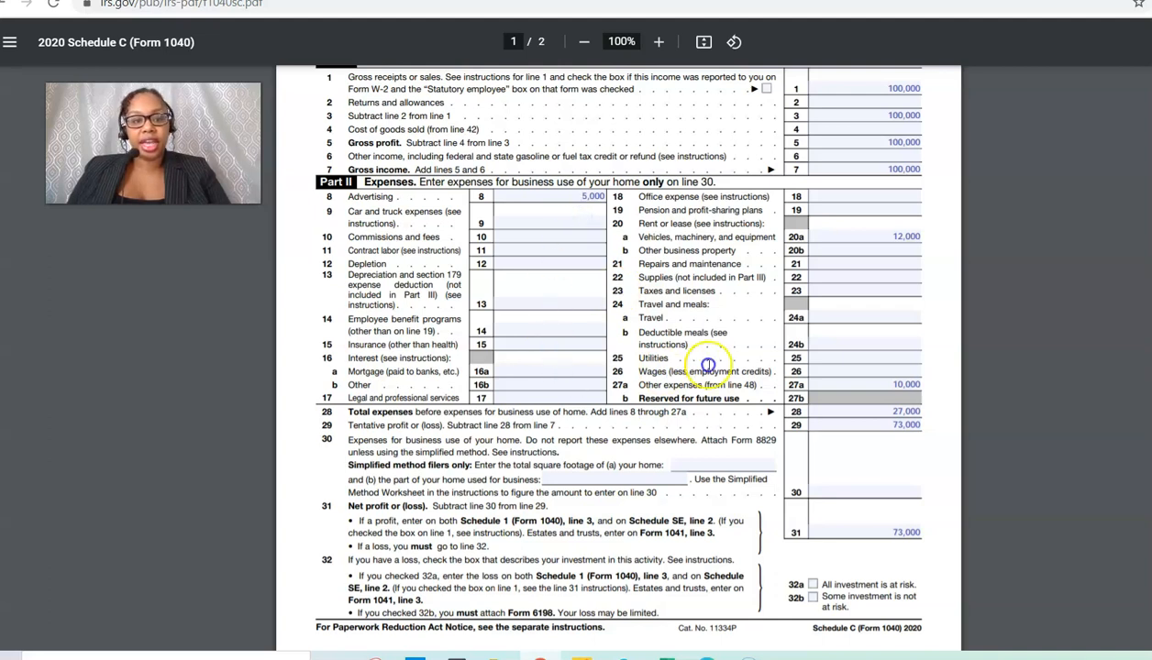
{"action": "mouse_move", "coordinate": [859, 400]}
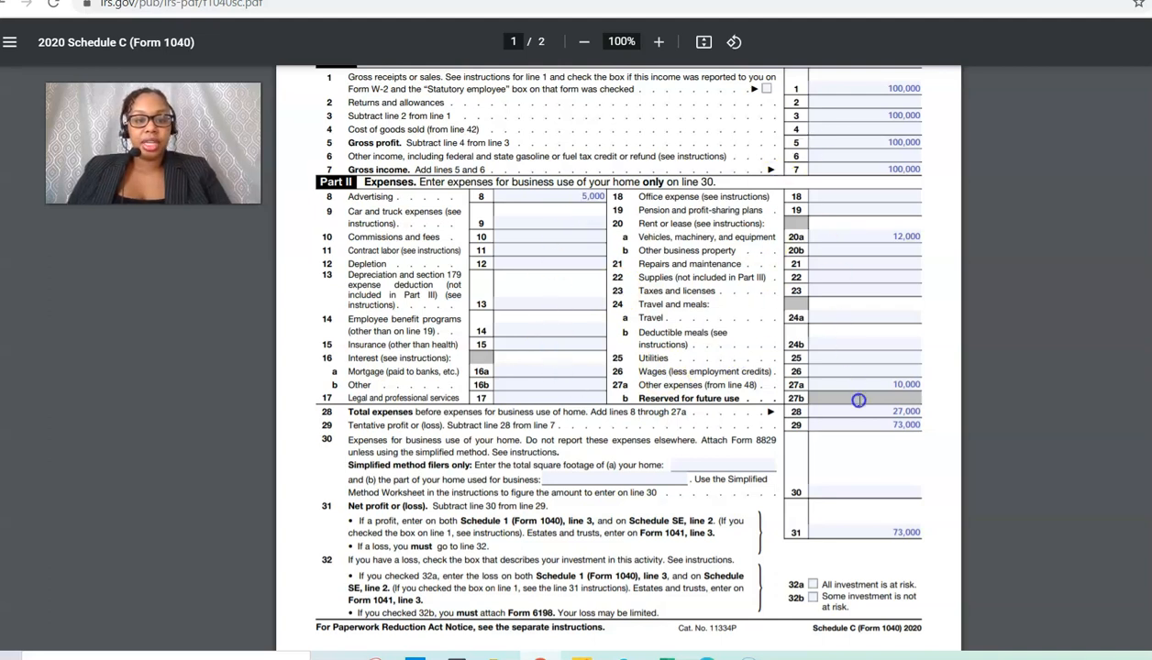
{"action": "mouse_move", "coordinate": [911, 412]}
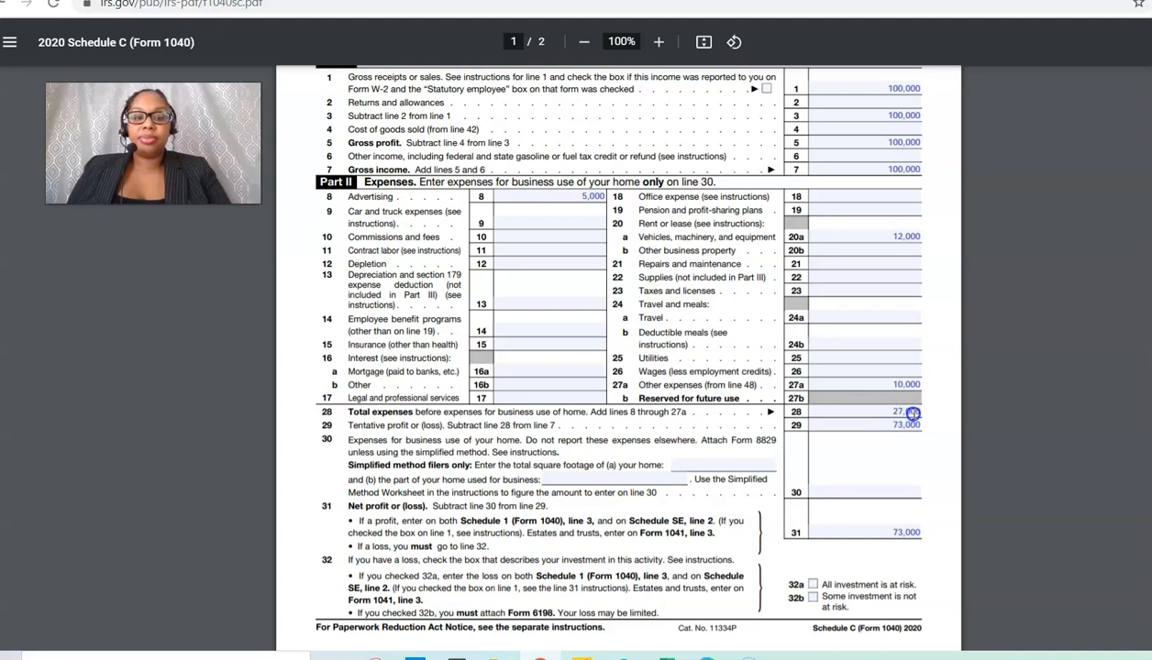
{"action": "mouse_move", "coordinate": [946, 303]}
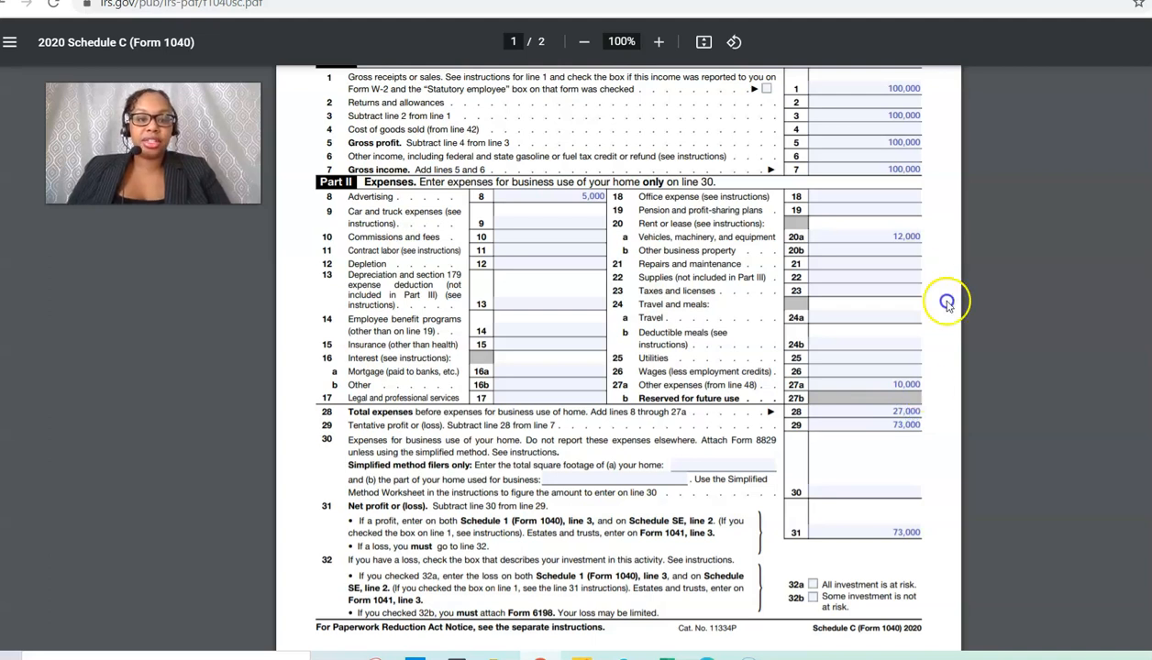